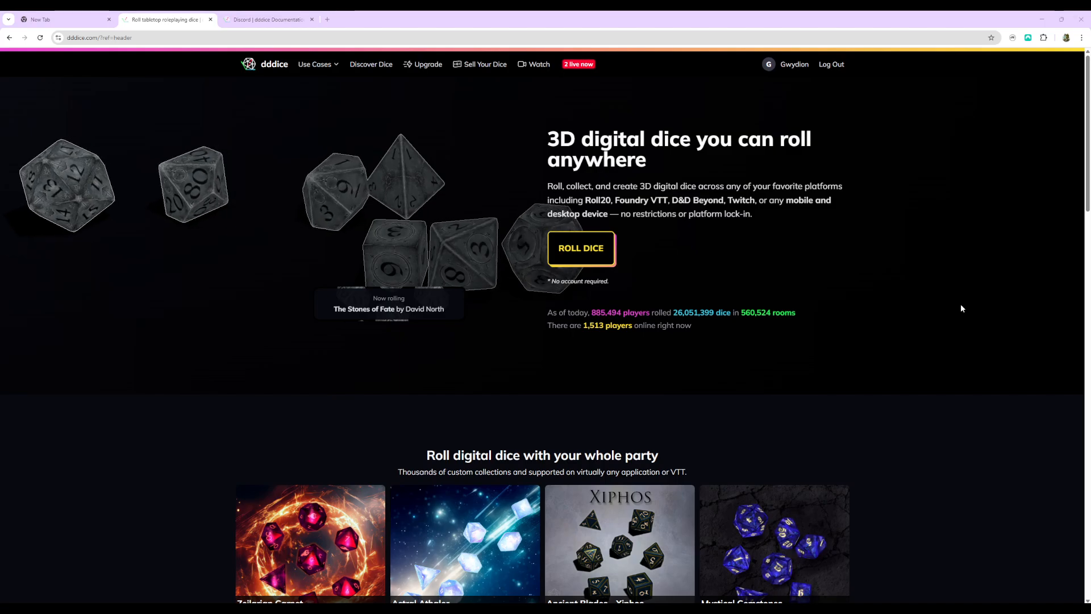
mouse_move(504, 49)
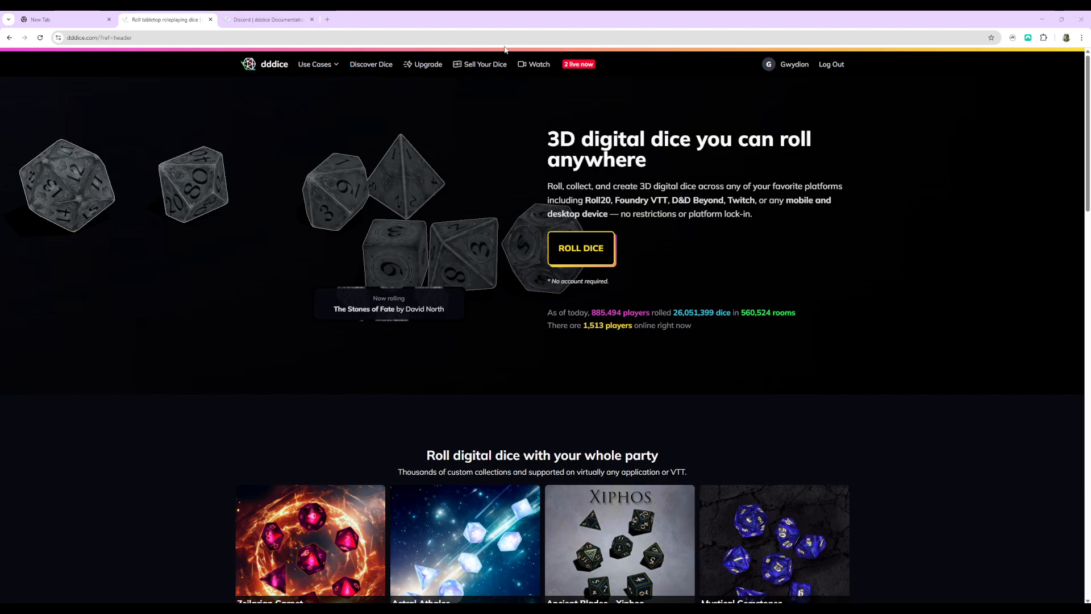
mouse_move(128, 85)
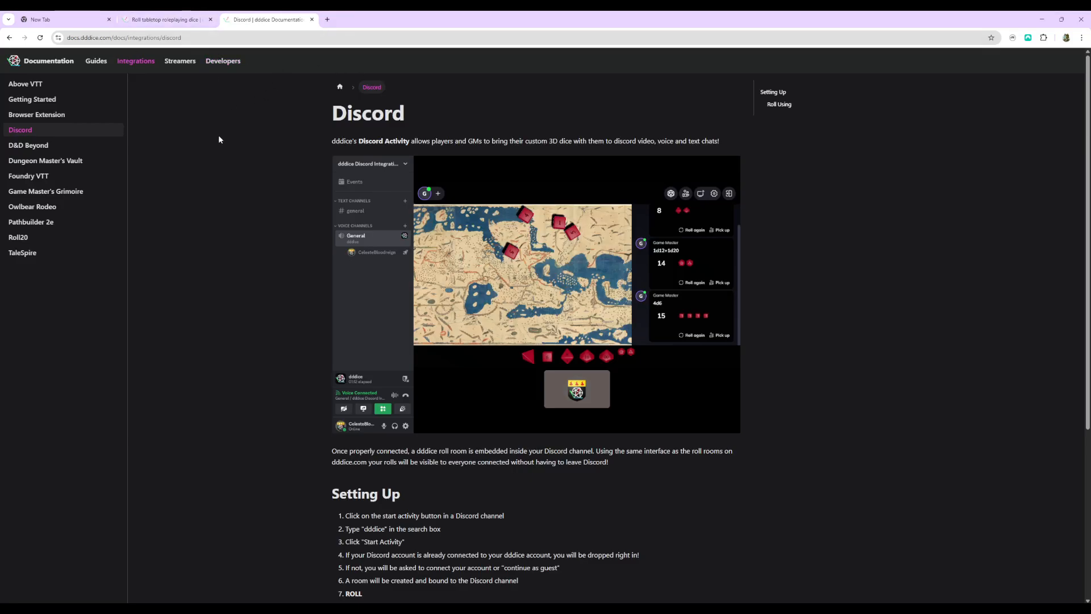
Scroll through the Discord integration setup steps in the dddice Documentation.
scroll("down", 3)
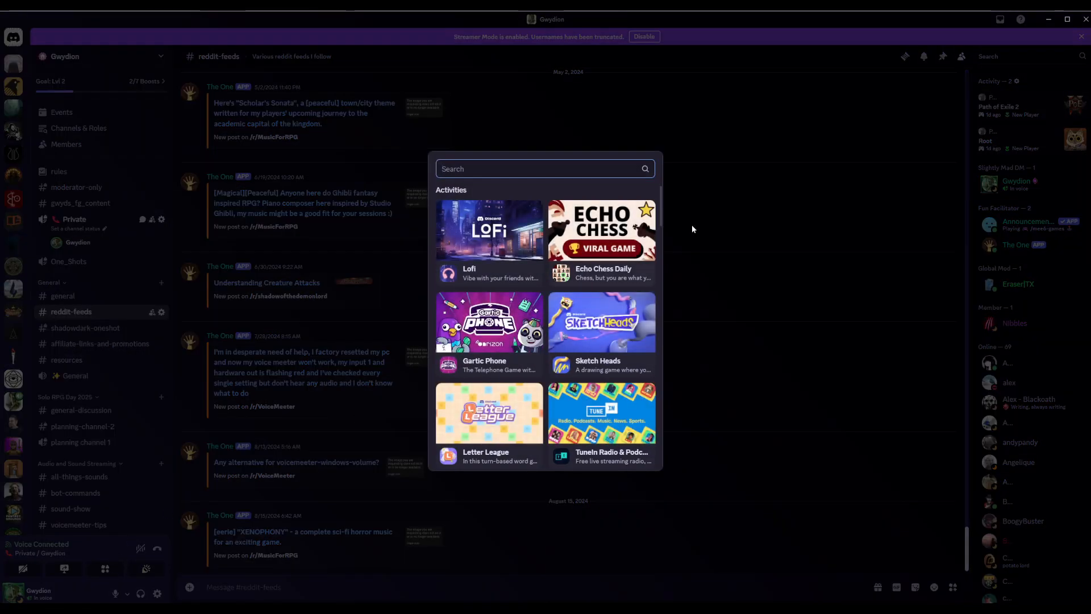
Find the dddice activity in the Activities picker by searching 'dd'.
type("dd")
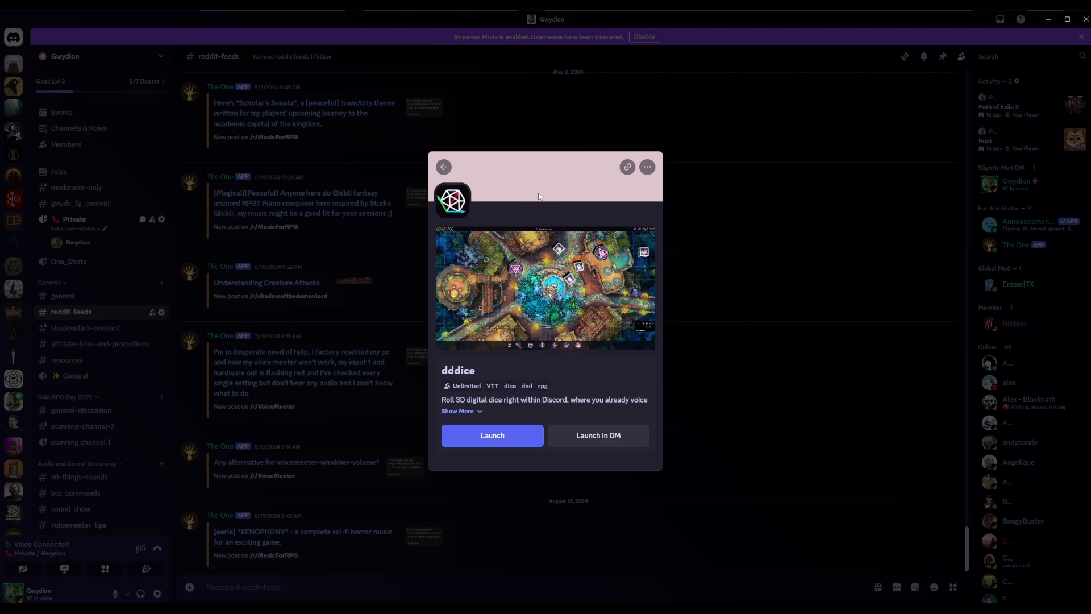
Launch the dddice activity in the Private voice channel and let the roll room load.
left_click(492, 435)
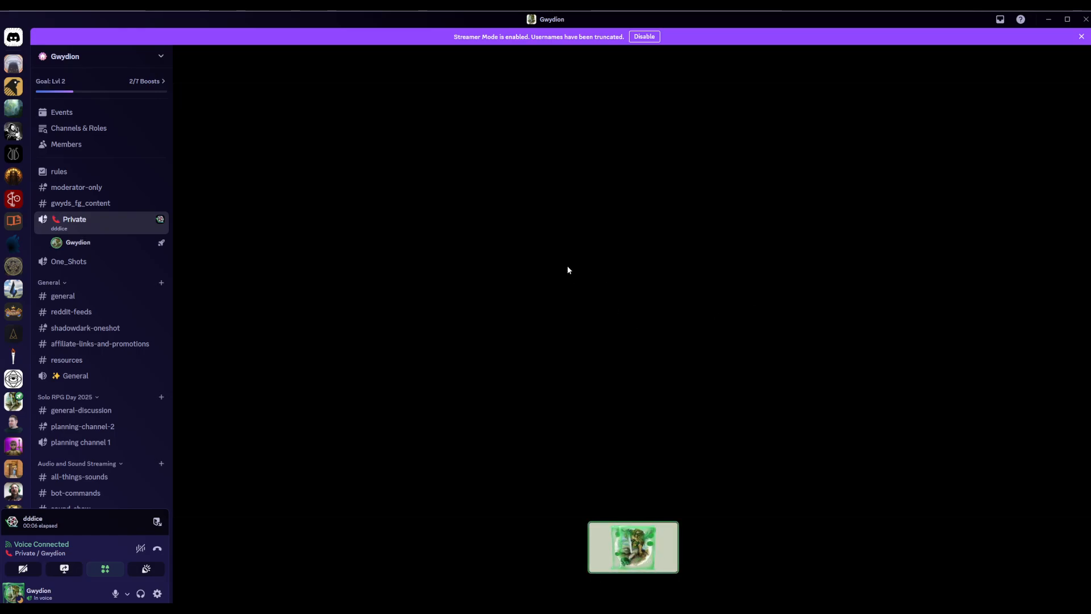
mouse_move(580, 319)
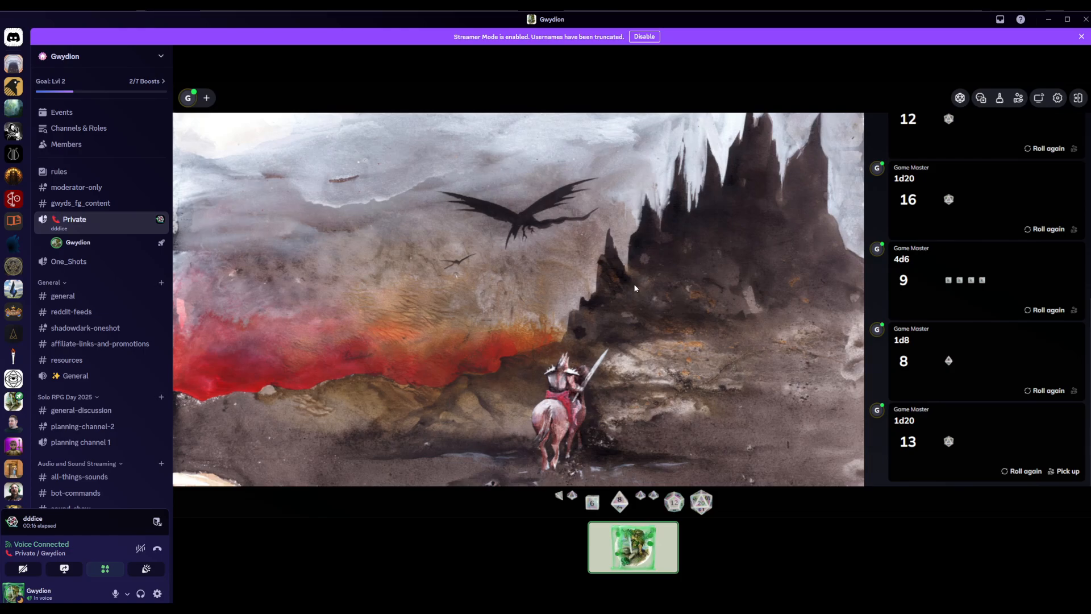
Roll a d20 (15) and then a d12 from the dice tray.
left_click(701, 501)
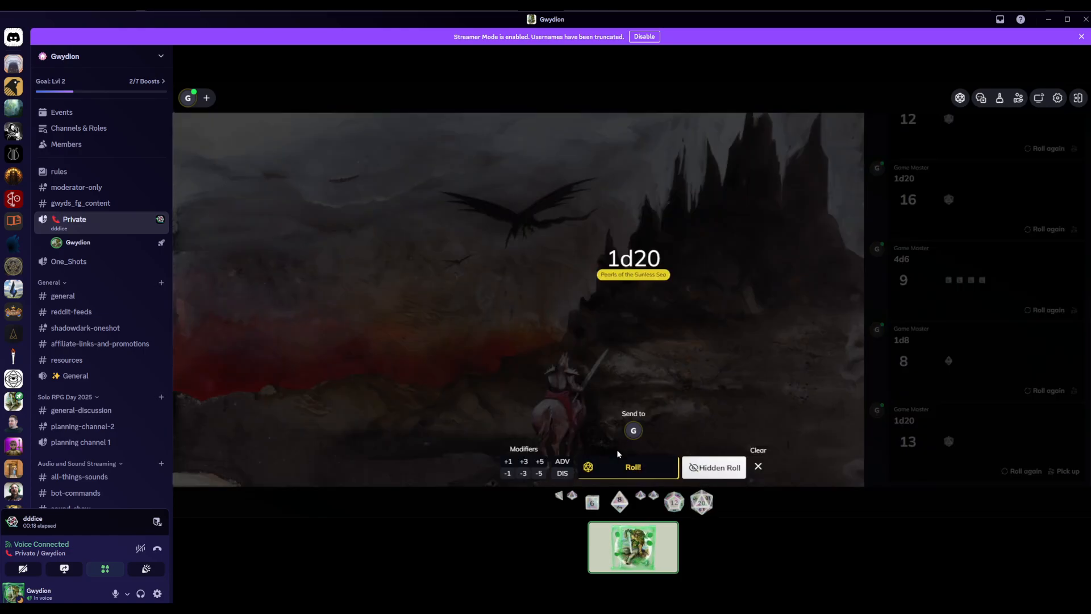
left_click(632, 467)
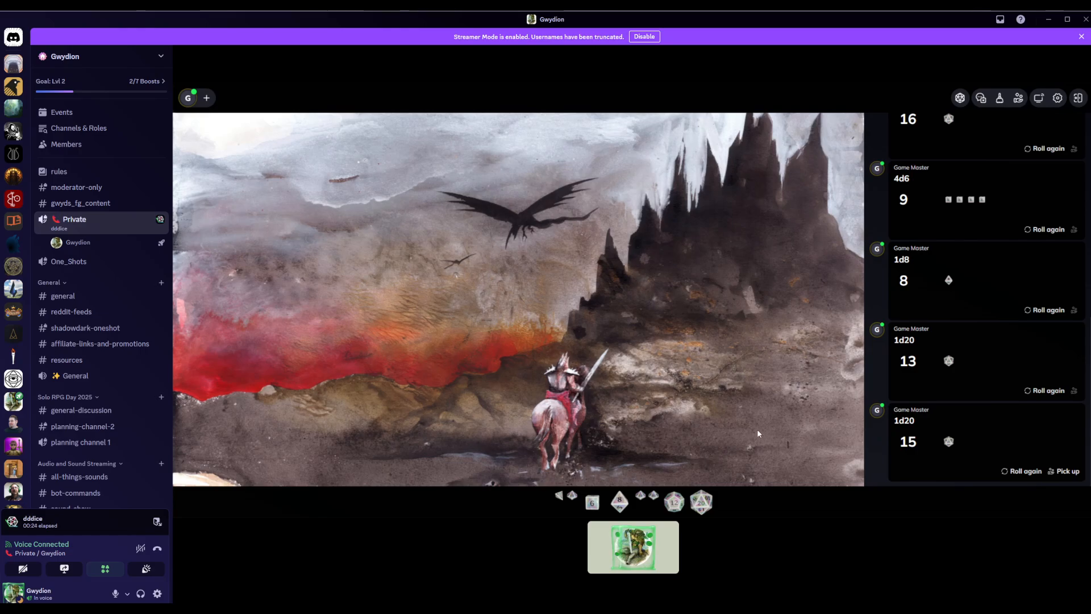
left_click(701, 501)
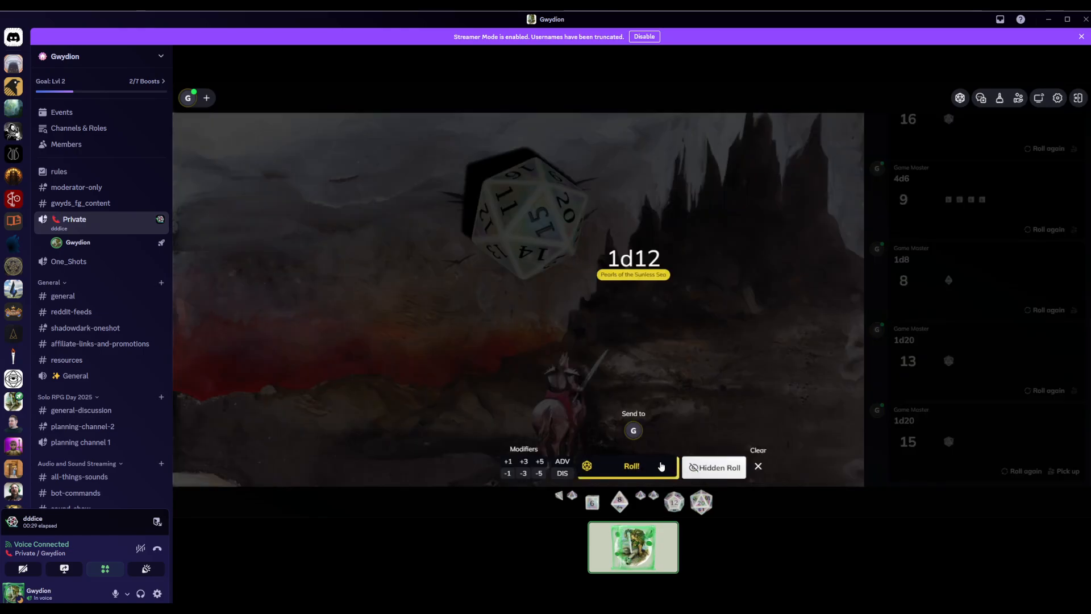
left_click(631, 466)
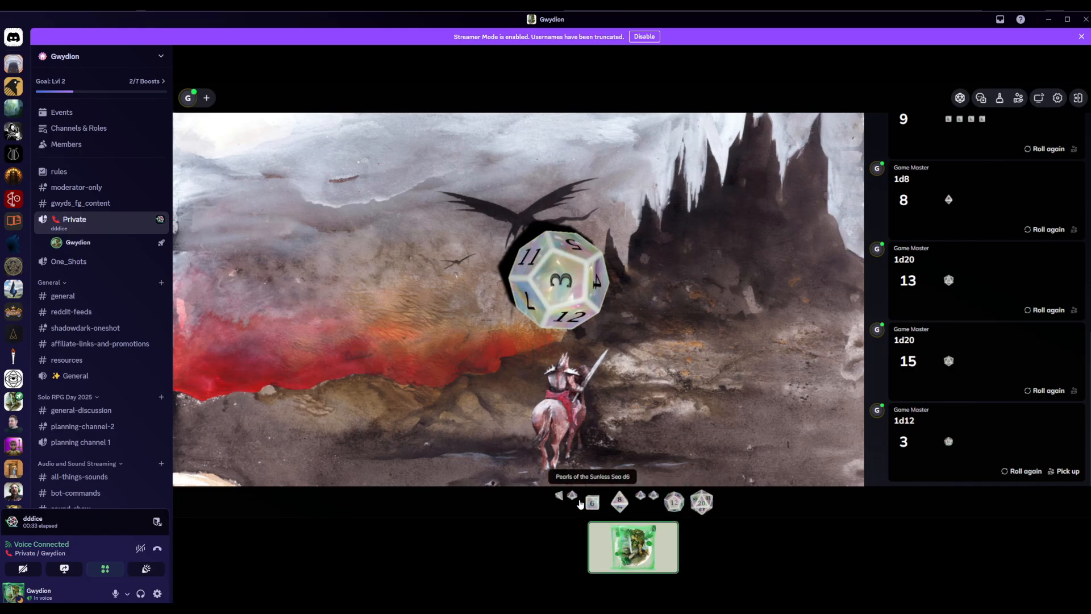
Roll a d20 with advantage, 2d20dl1 totaling 18.
left_click(701, 502)
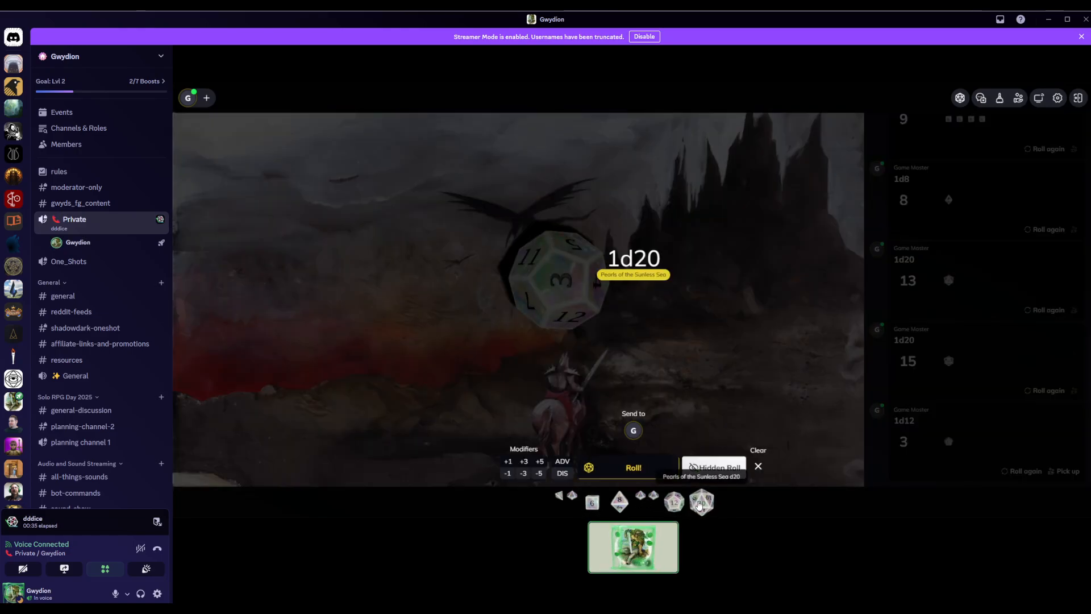
left_click(561, 461)
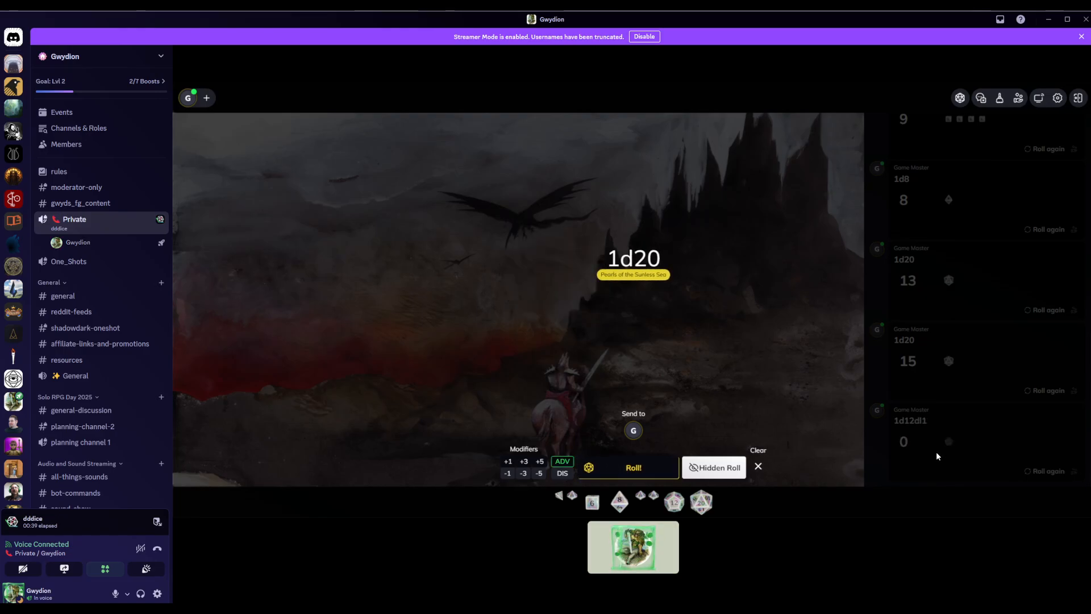
left_click(632, 467)
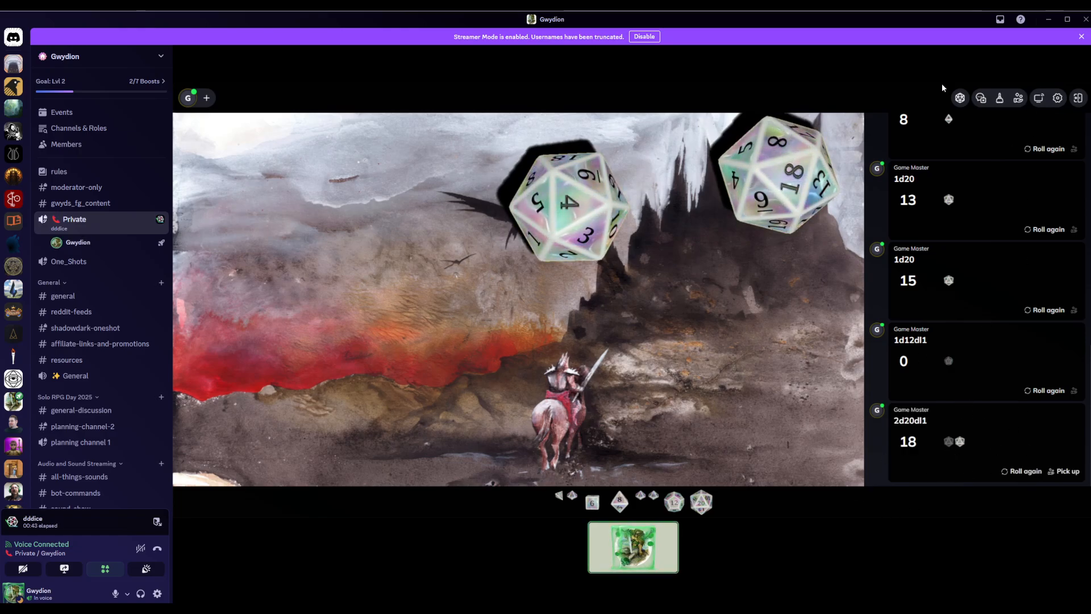
Browse the available dice themes and dismiss the theme browser.
left_click(959, 98)
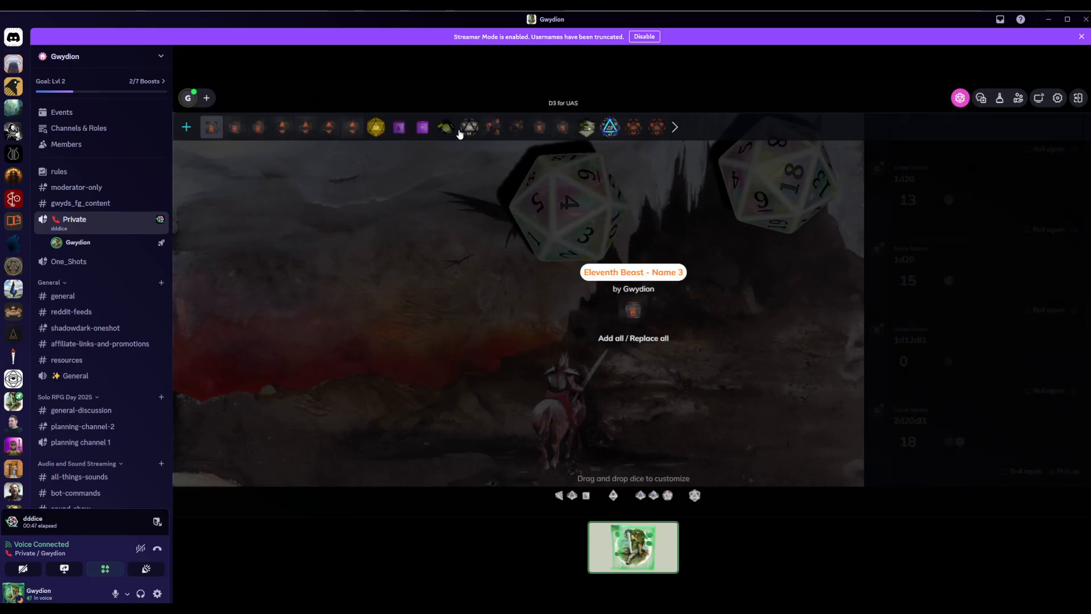
mouse_move(959, 98)
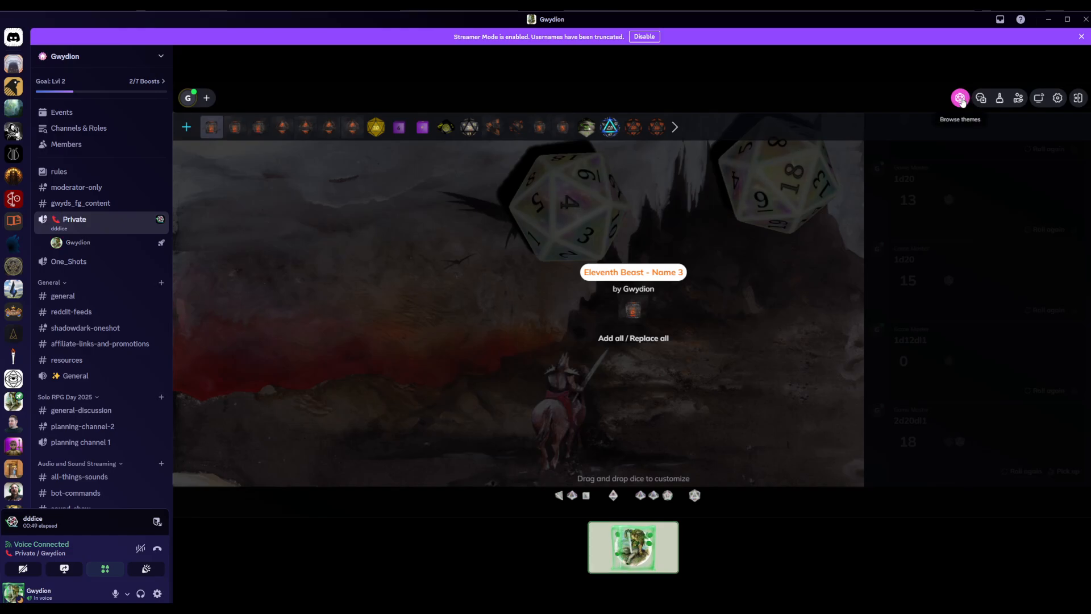
left_click(980, 98)
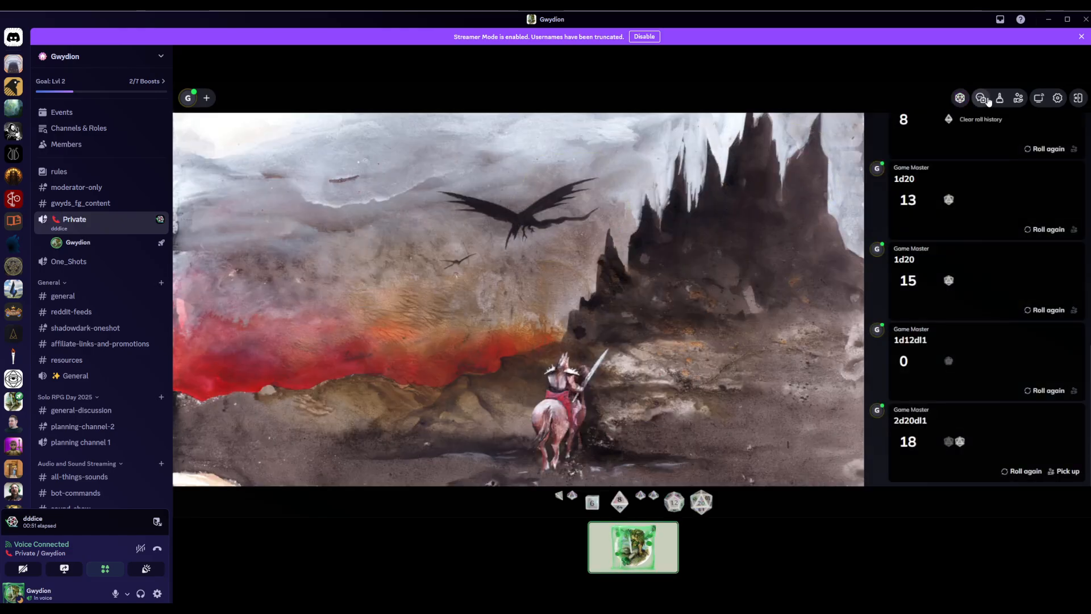
left_click(1058, 98)
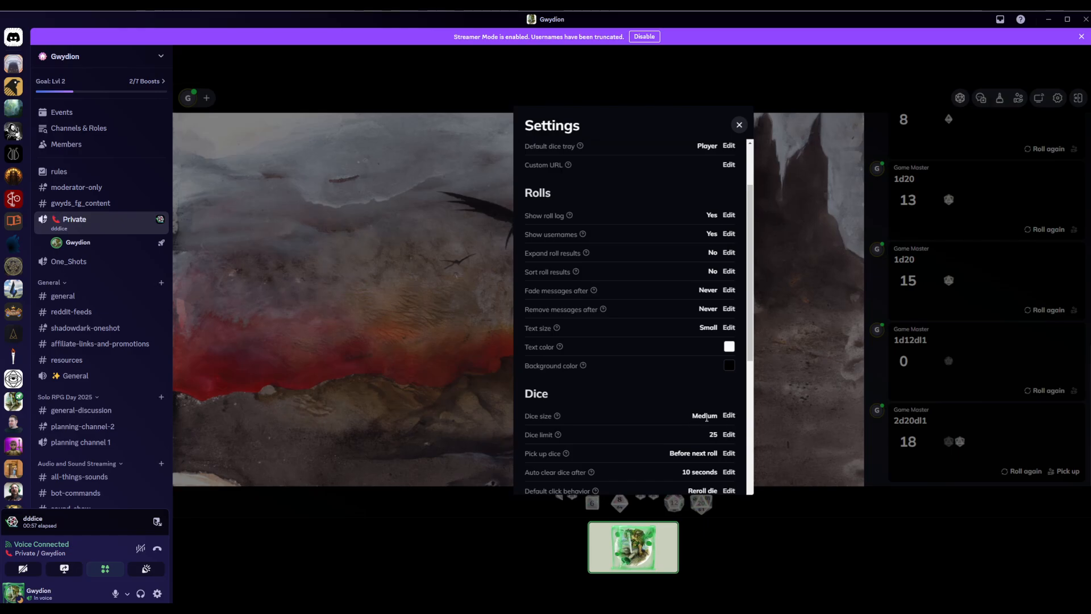
scroll("down", 3)
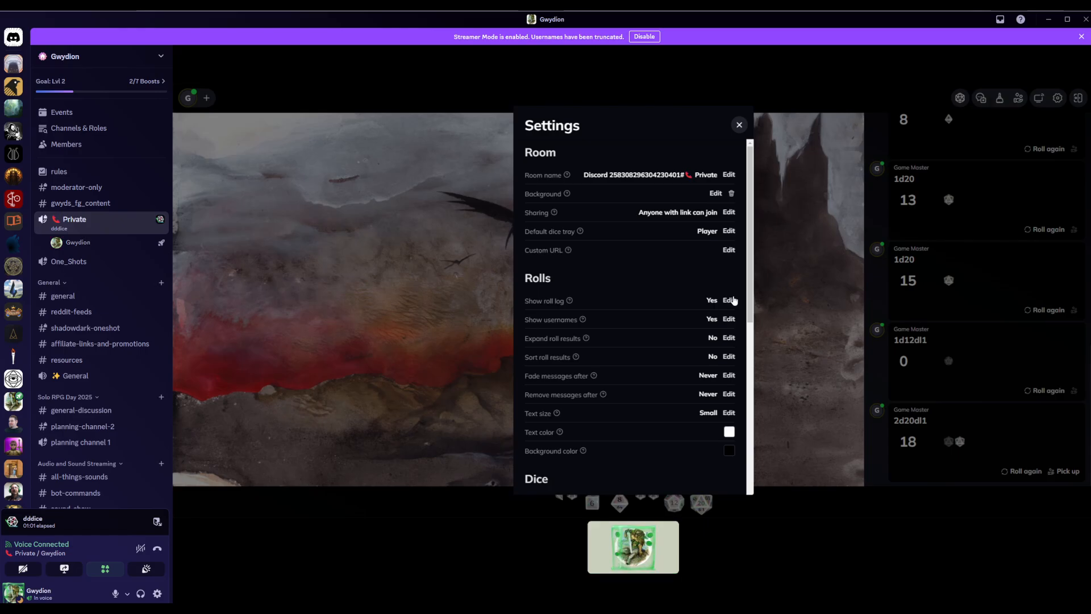
left_click(739, 125)
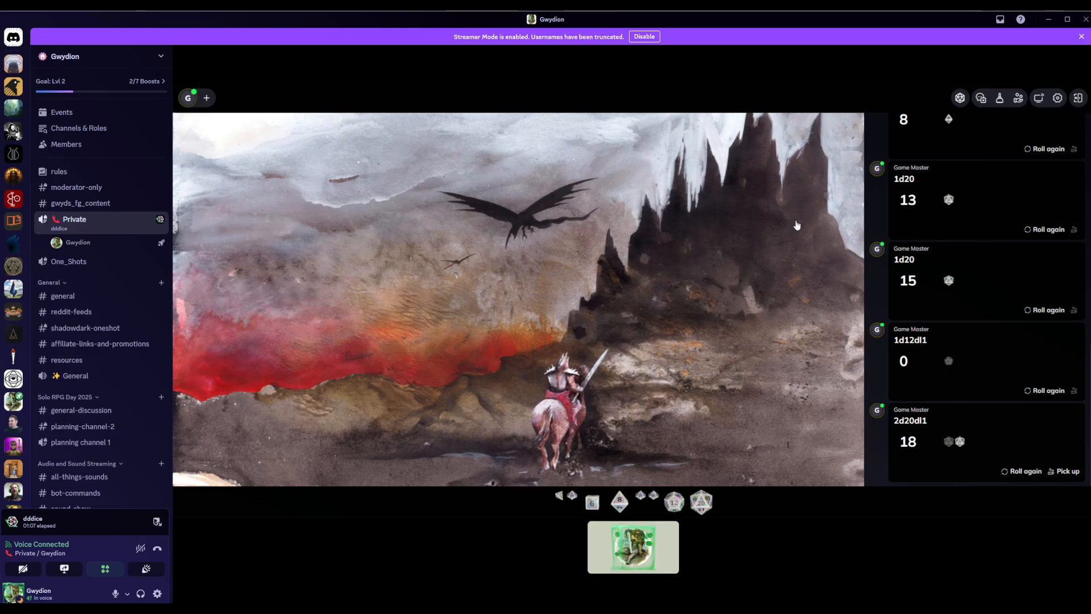
mouse_move(668, 229)
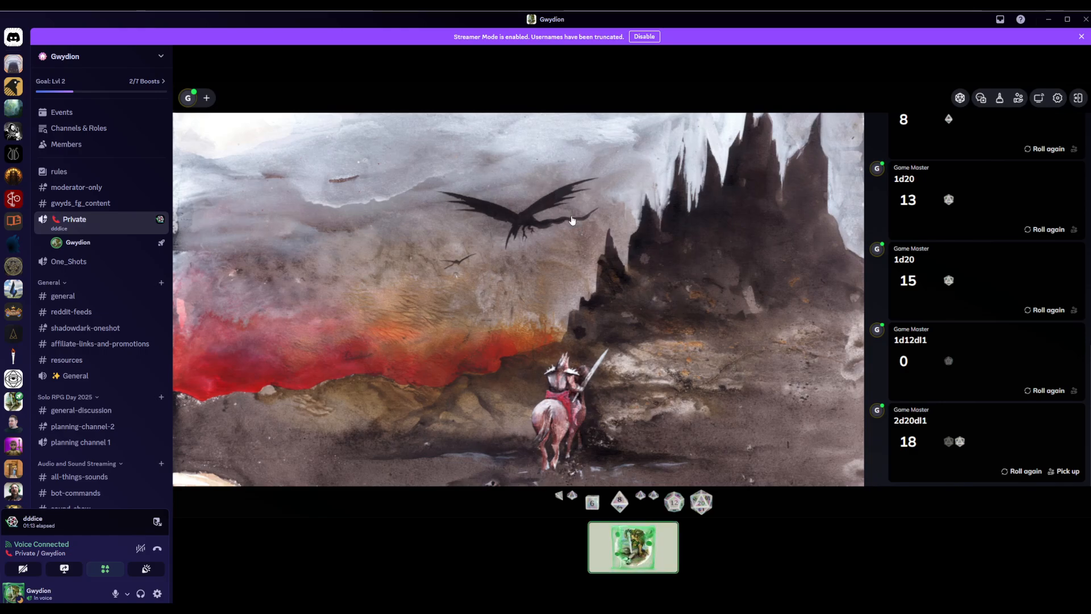
mouse_move(687, 271)
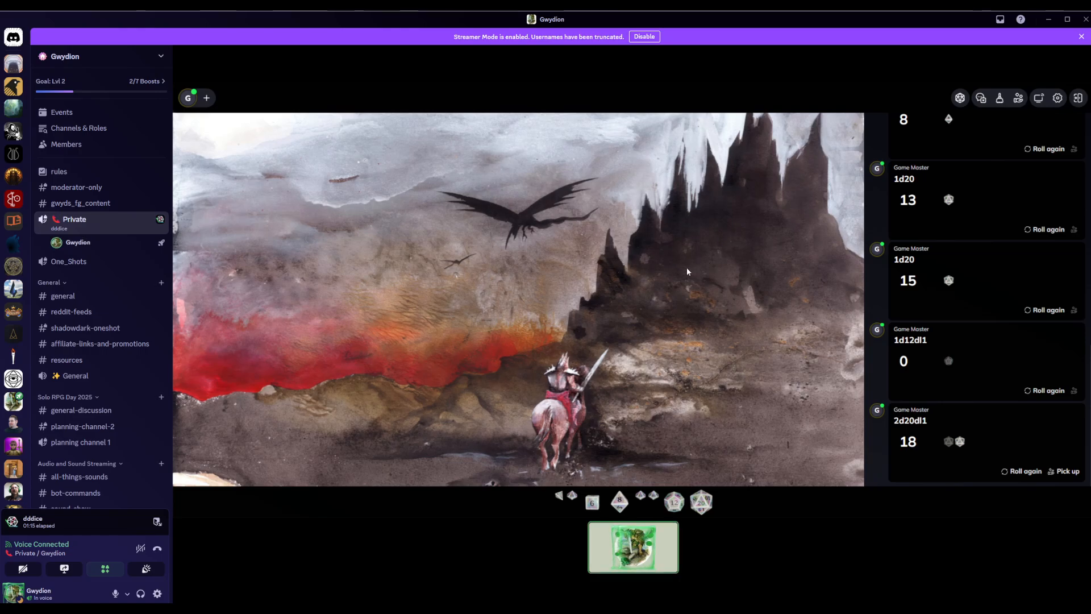